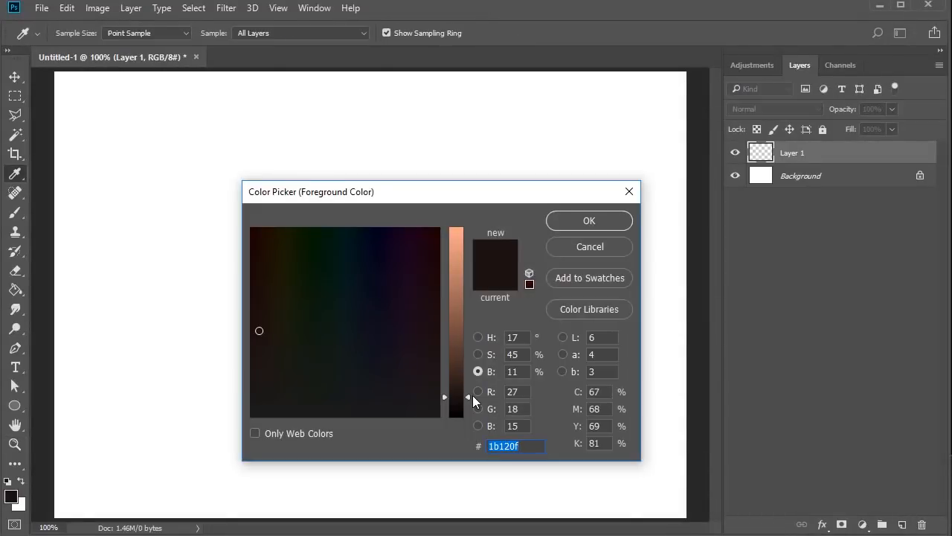
Confirm 1b120f as the foreground colour in the Color Picker.
left_click(589, 220)
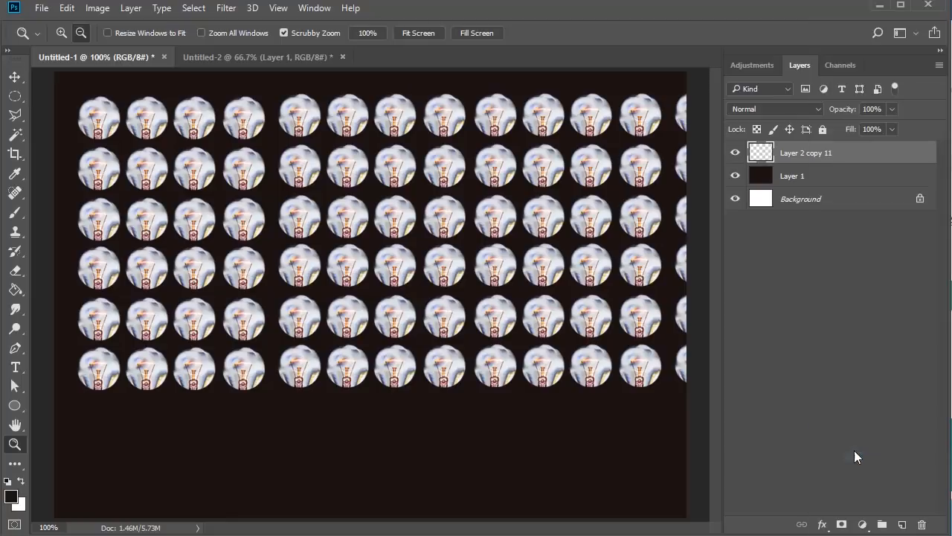
Change the blend mode of the merged 'lights' bulb layer.
left_click(773, 109)
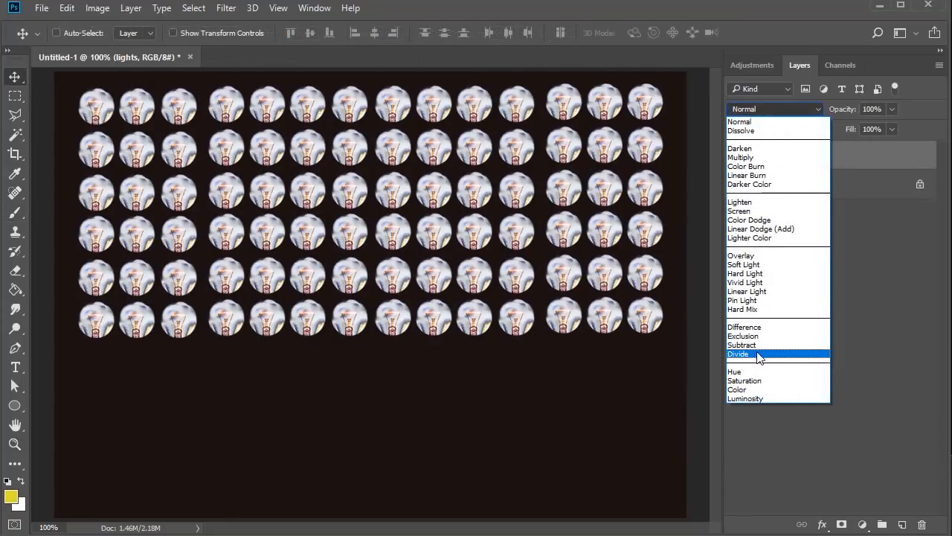
left_click(739, 353)
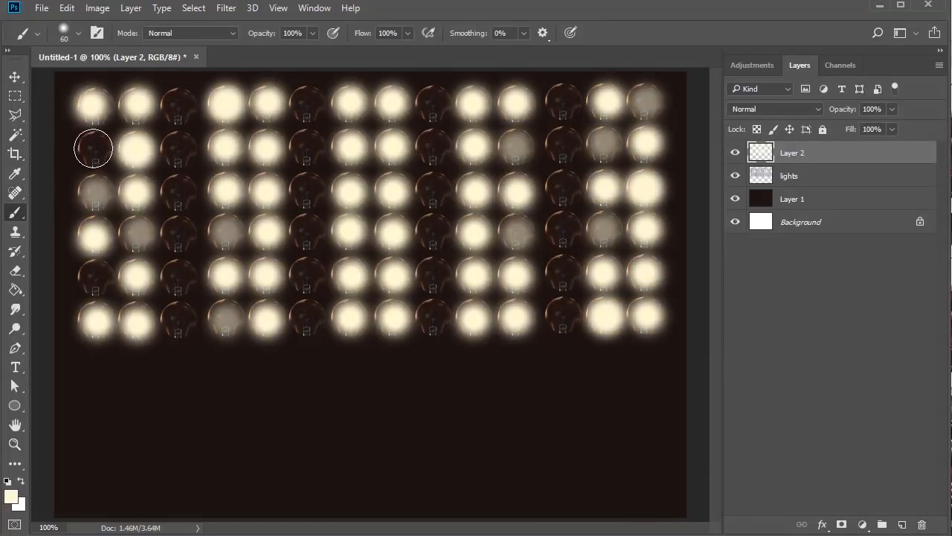
Open the blend mode choices for the pale-yellow glow layer.
left_click(773, 109)
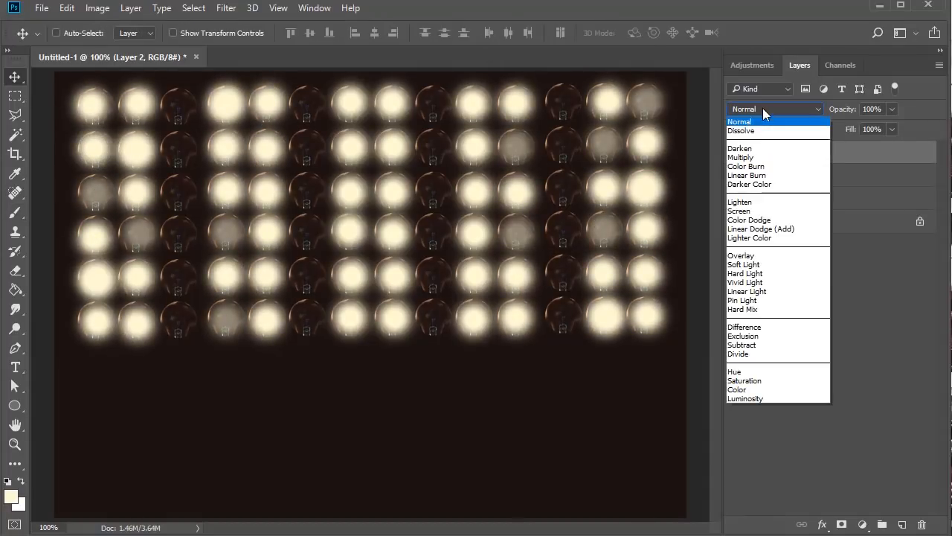